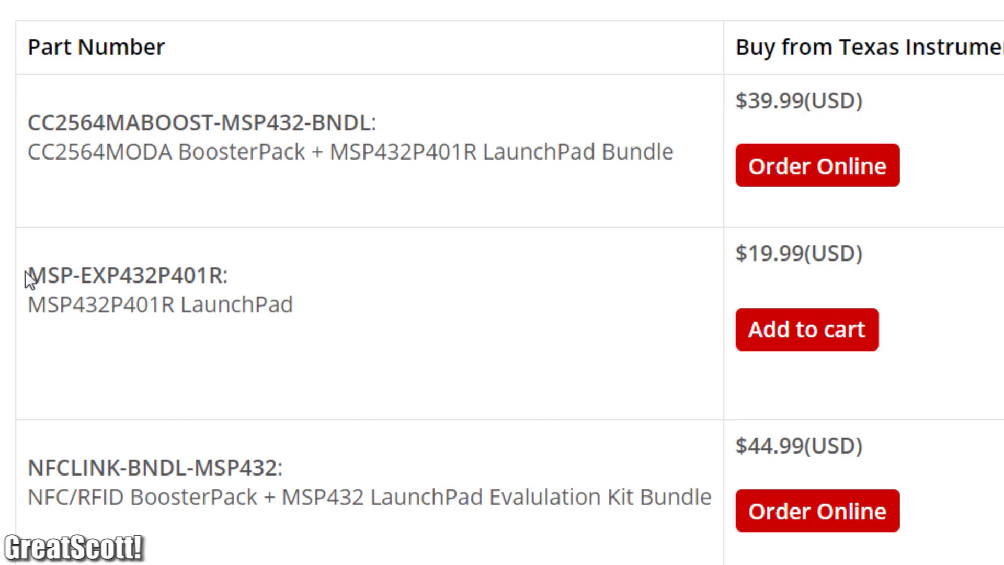
Enter the MSP432P401R timer (4 x 16), I/O and low-frequency active spec cells
left_click_drag(29, 275, 291, 305)
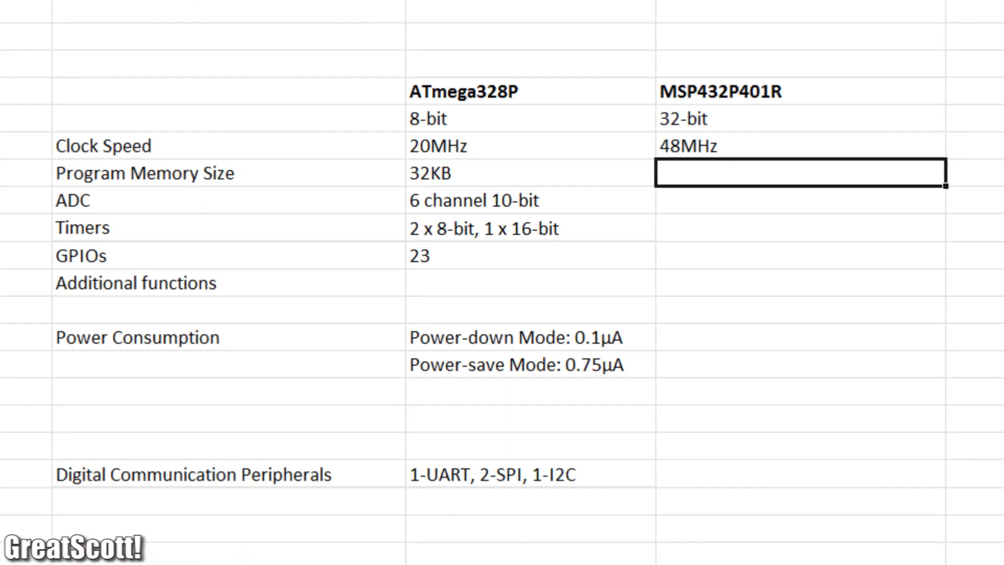
type("4 x 16")
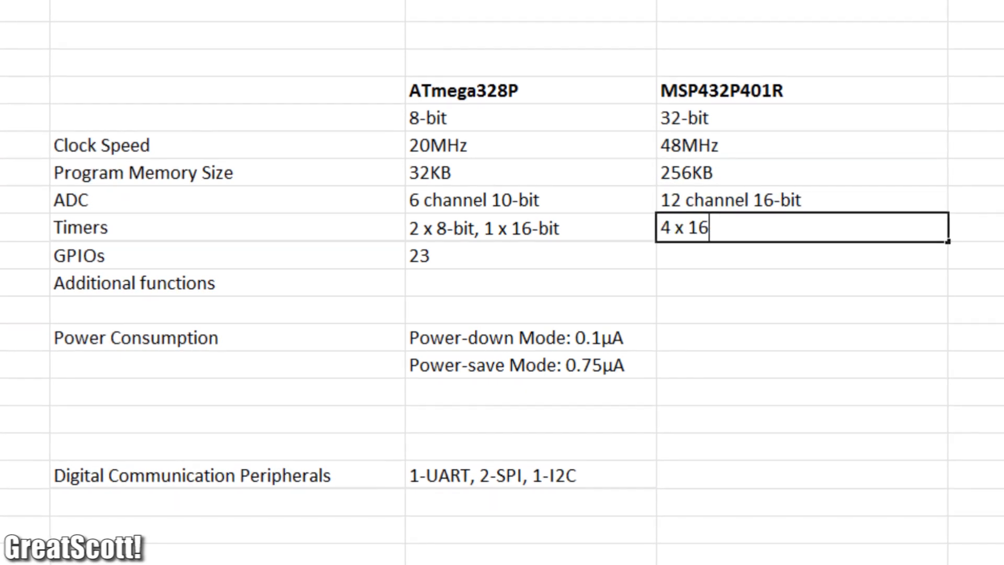
type("All I/Os with")
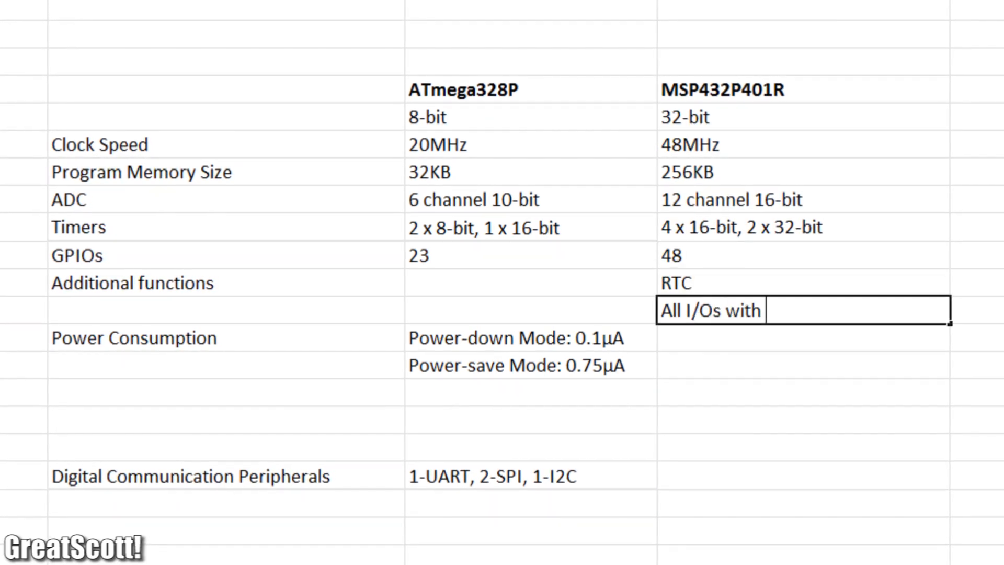
type("Low-Frequency Active: 83µA at 128kHz")
left_click(803, 365)
type("LPM3.5")
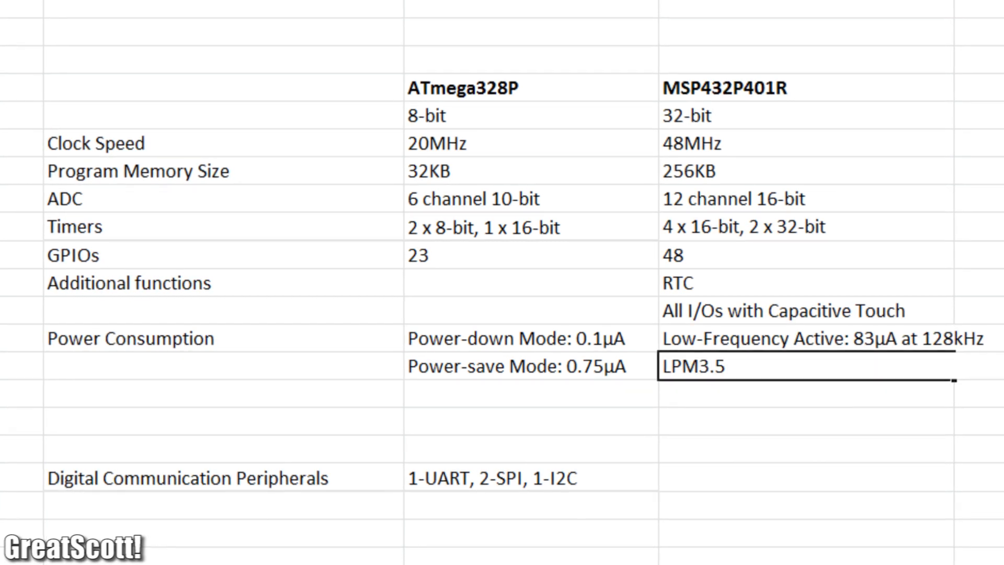
Enter LPM3 660nA, LPM4 500 currents and 4-UART, 4-SPI, 4-I2C communication counts
type("LPM3 (With RTC): 660nA")
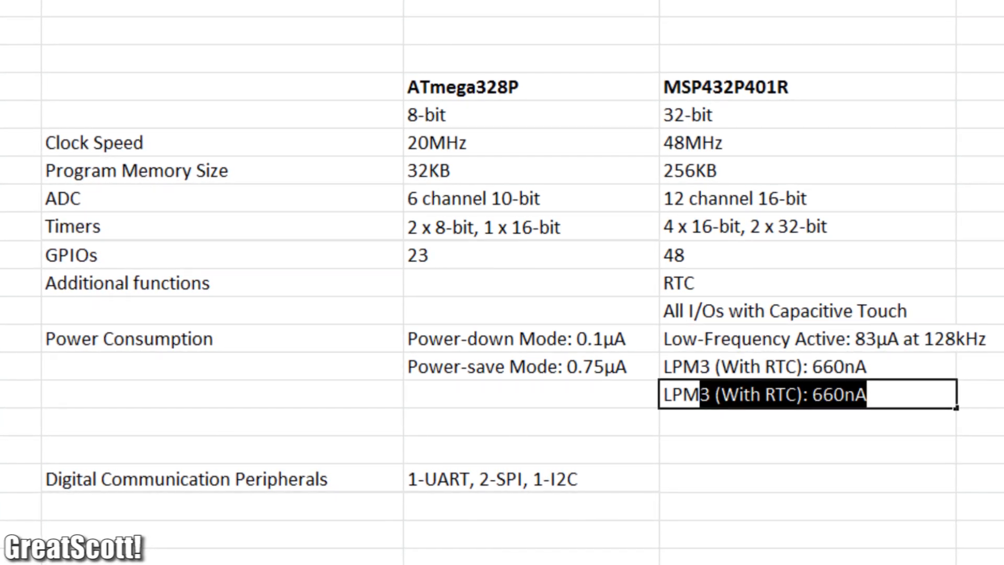
type("LPM4: 500nA")
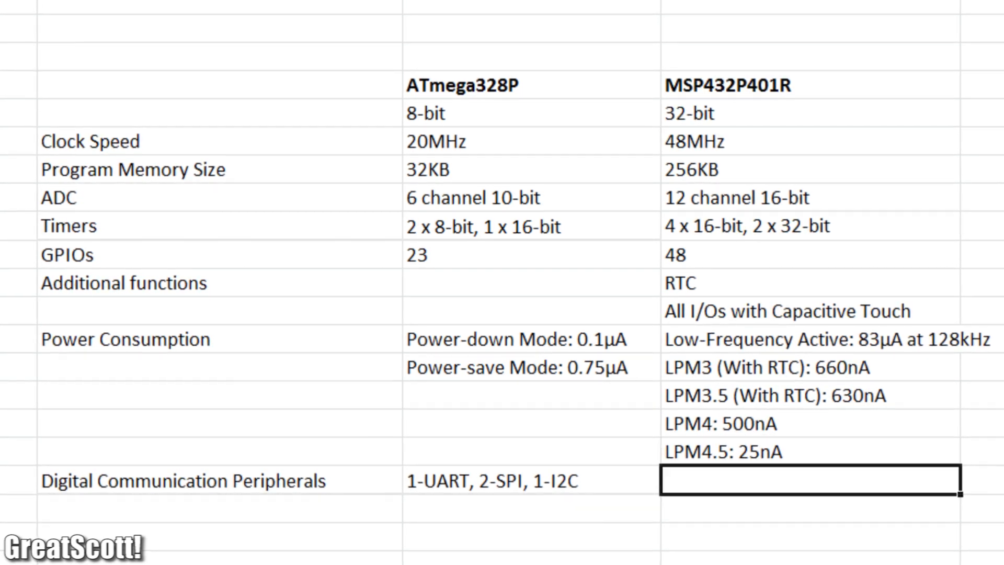
type("4-UART, 4-SPI, 4-I2C")
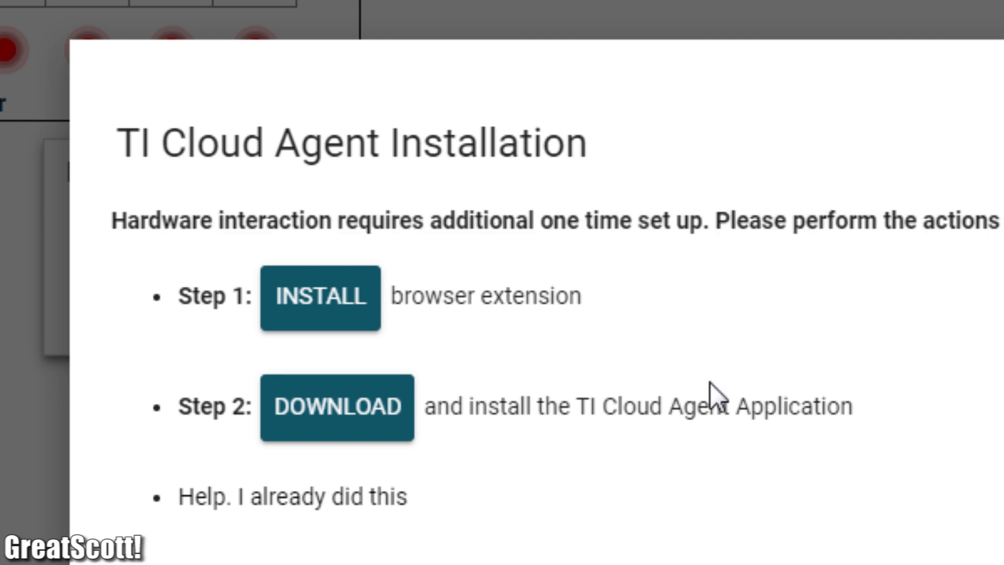
mouse_move(363, 329)
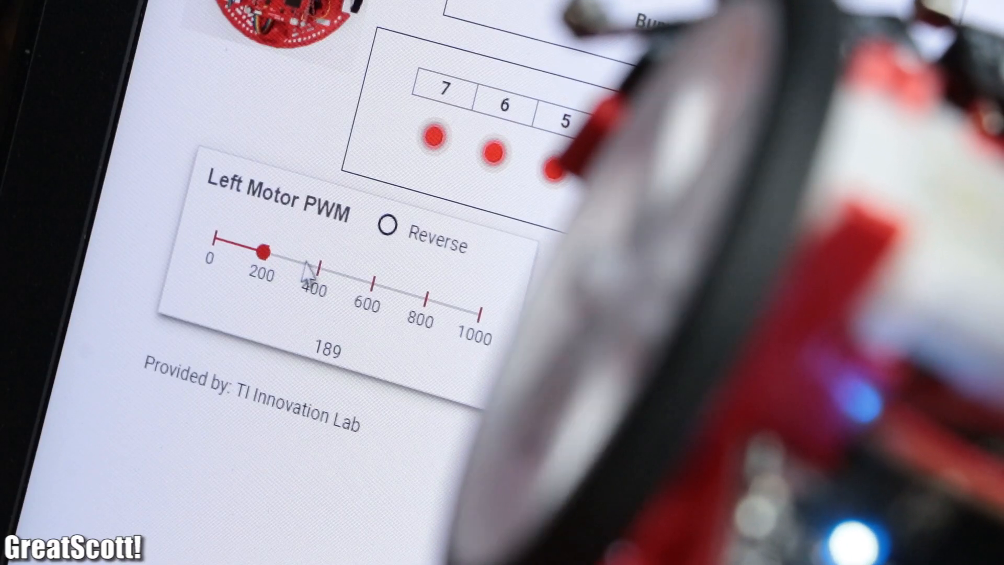
Move the Left Motor PWM slider to about 189
left_click_drag(263, 250, 404, 294)
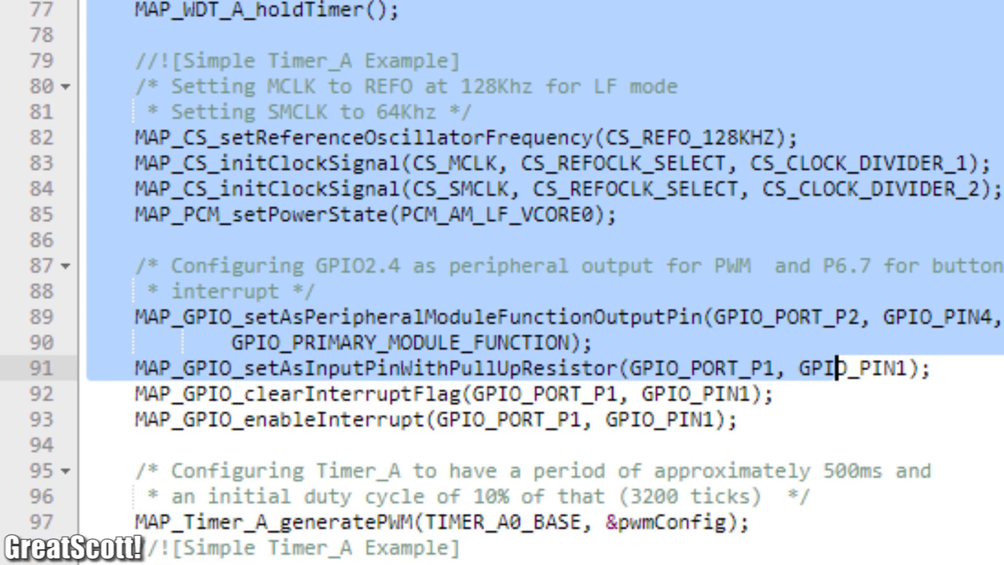
scroll("down", 3)
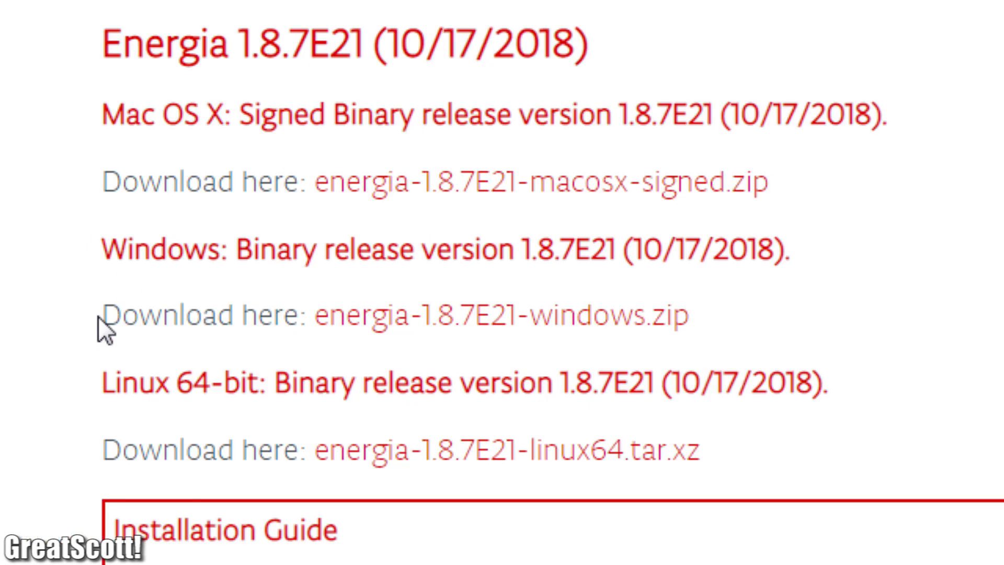
double_click(202, 315)
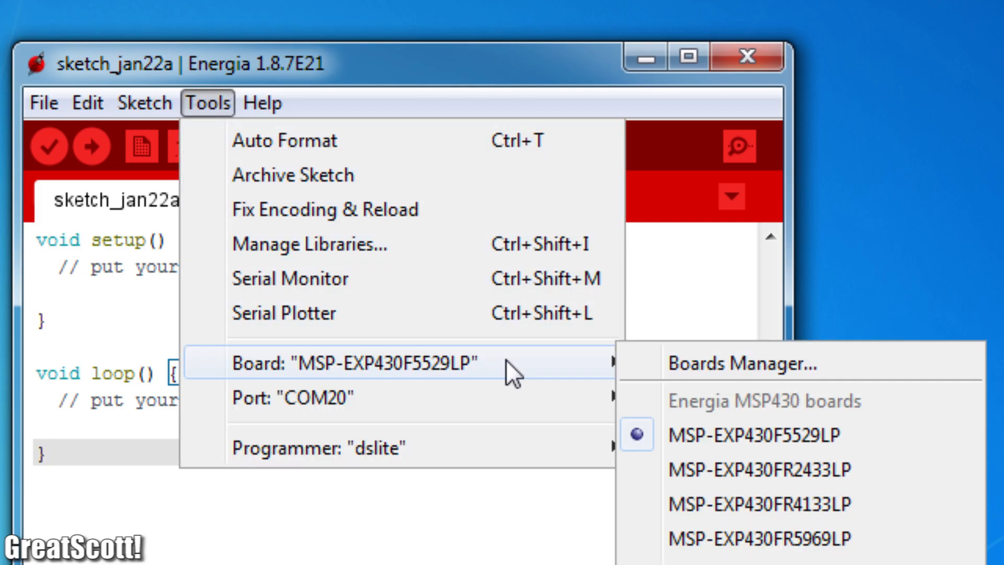
Install version 5.23.1 of the MSP432 EMT RED boards package and check the Blink sketch's board
left_click(740, 364)
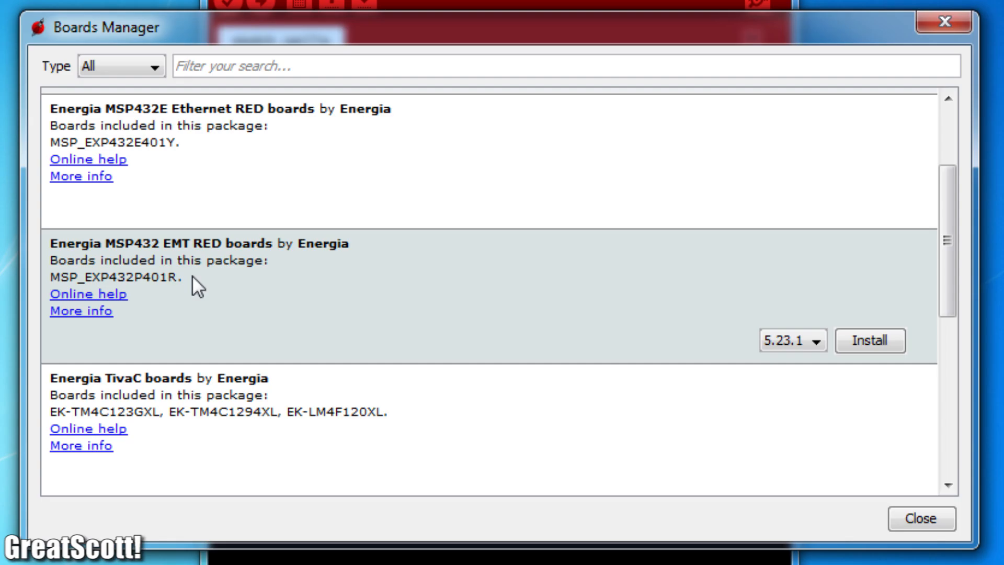
left_click(792, 340)
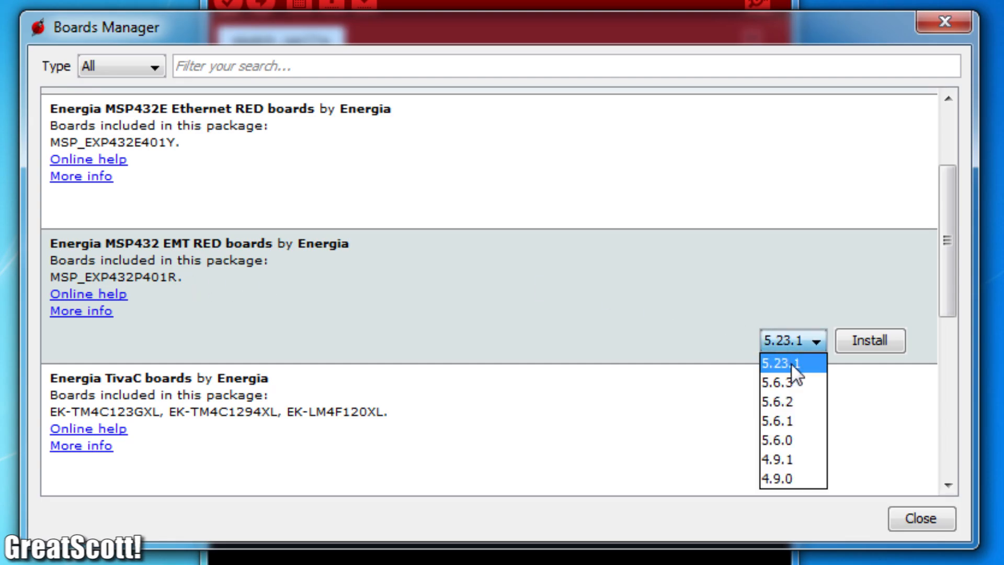
left_click(869, 340)
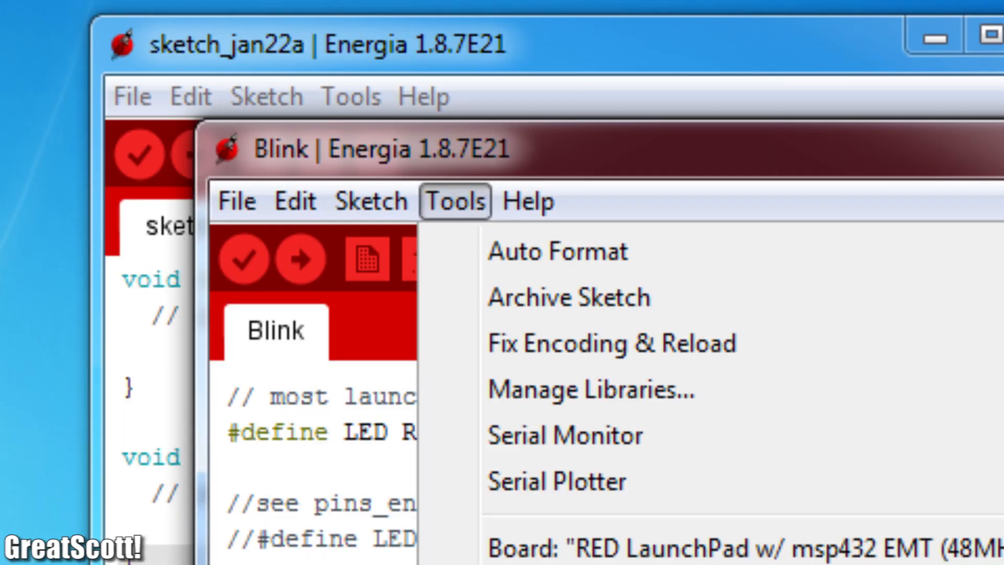
left_click(302, 259)
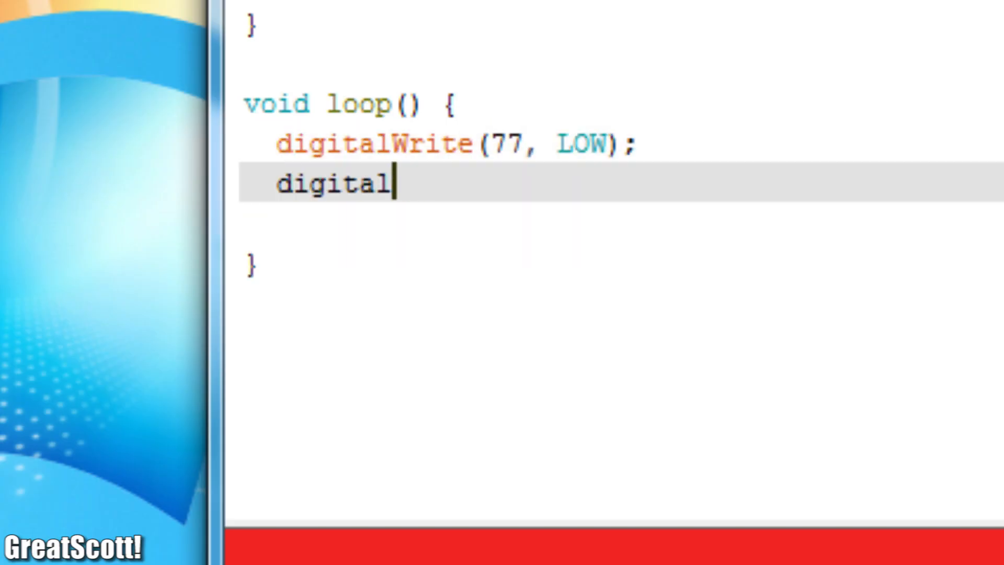
Write the loop code setting pin 75 HIGH while pin 74 reads 0, else LOW
type("Write(75, HIGH);")
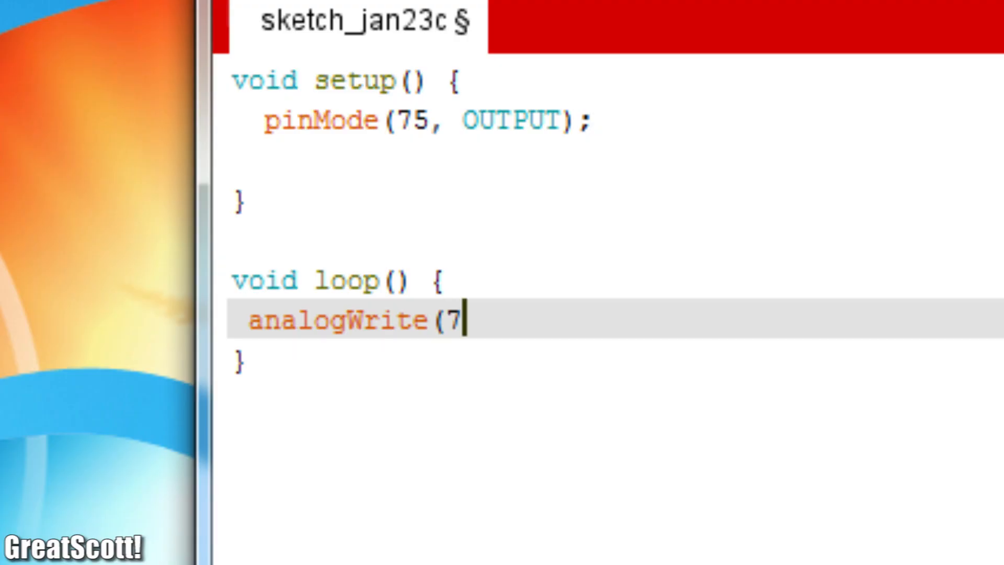
type("5, 25")
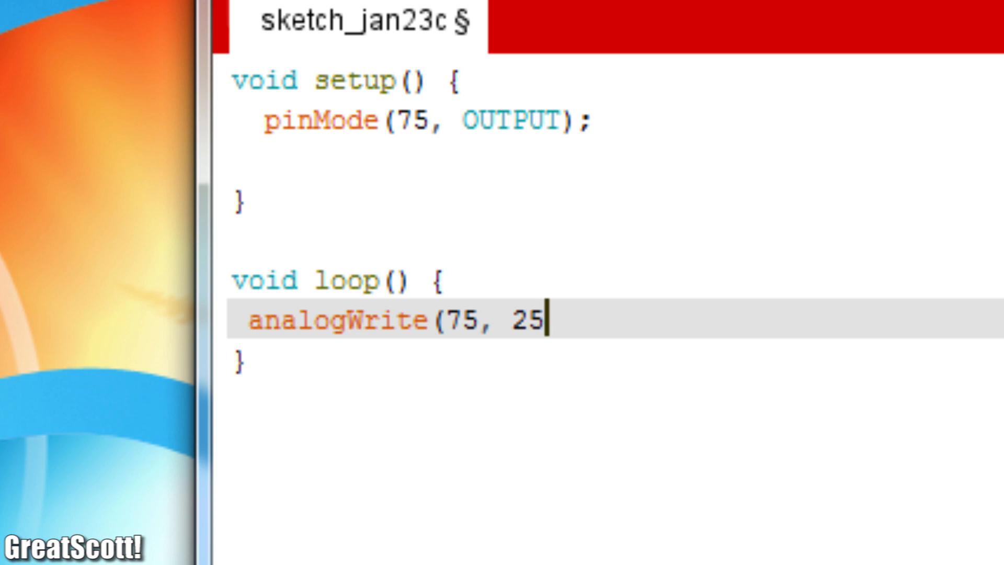
type("5);")
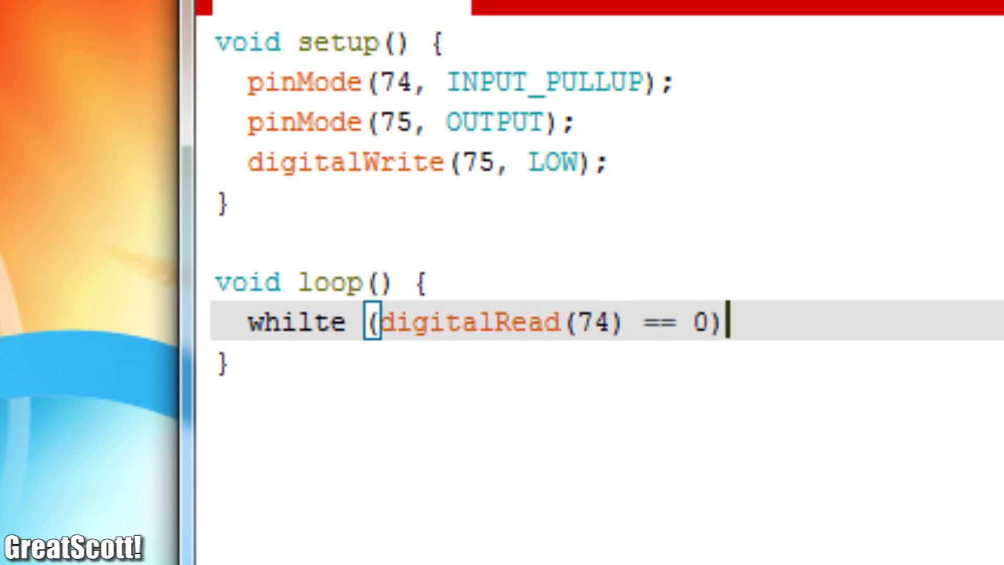
type("{")
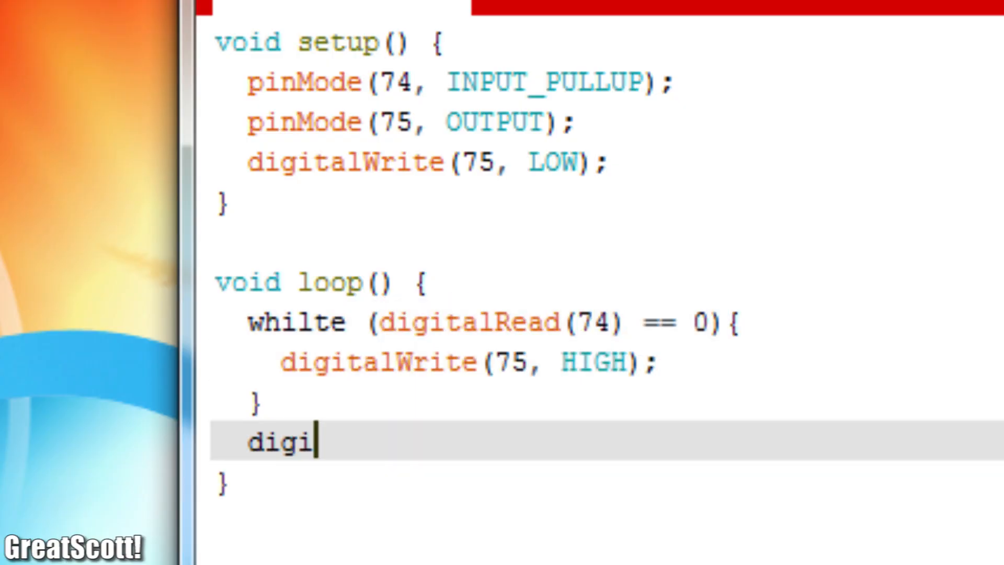
type("talWrite(75, LOW);")
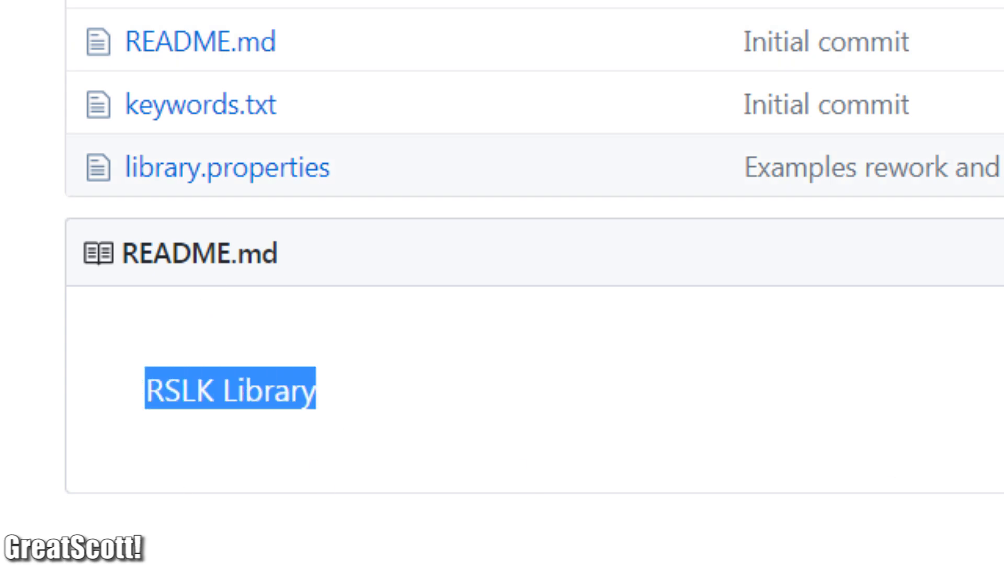
Bring up the RSLK Library repository page on GitHub
left_click(947, 33)
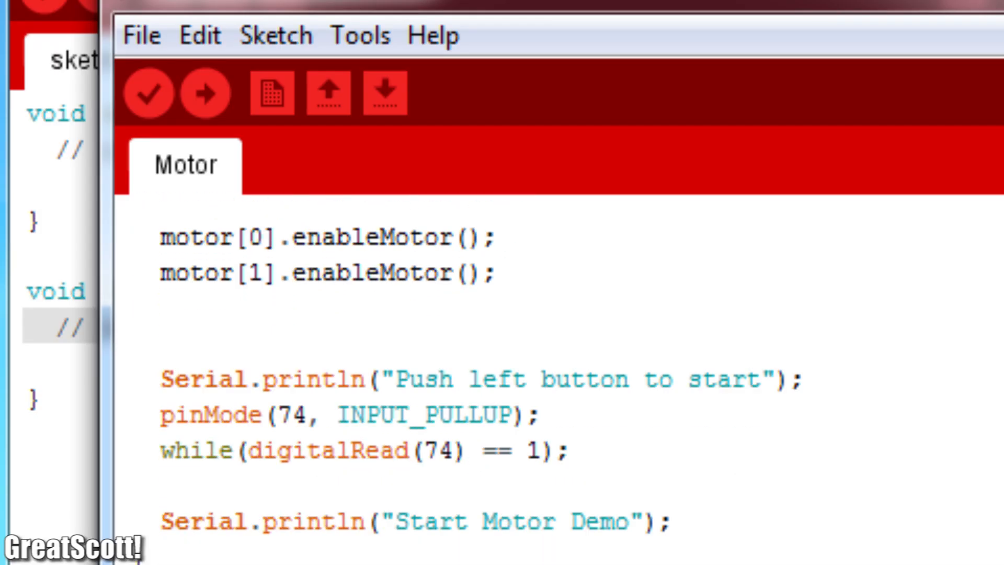
scroll("down", 3)
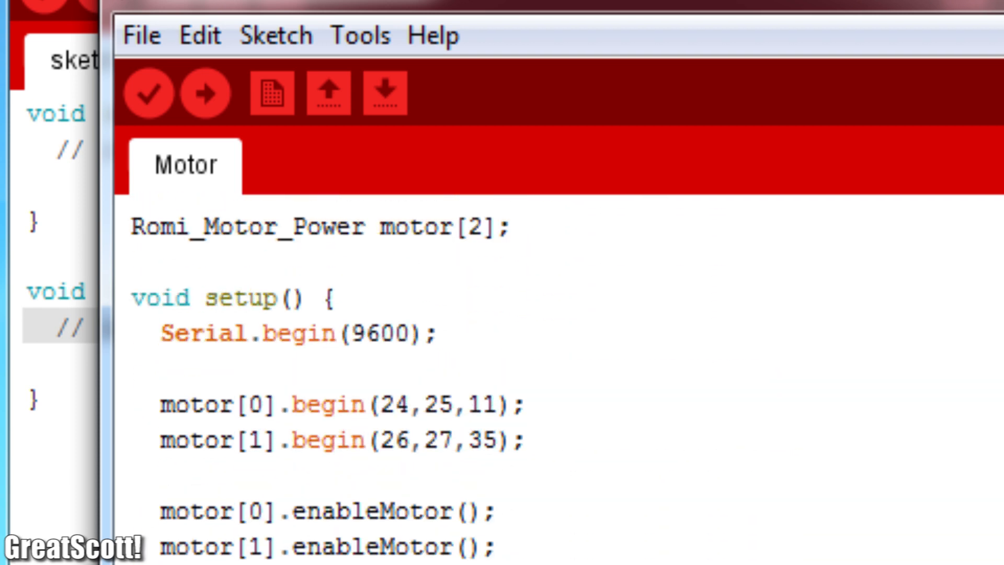
left_click(204, 93)
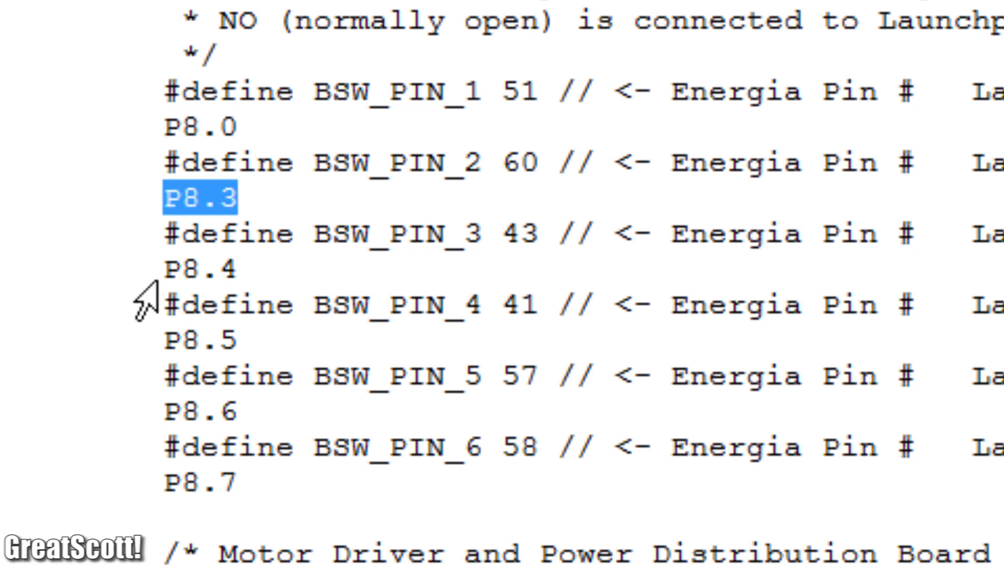
Select pins P8.3 and P8.5 in the bump switch BSW_PIN defines
double_click(199, 339)
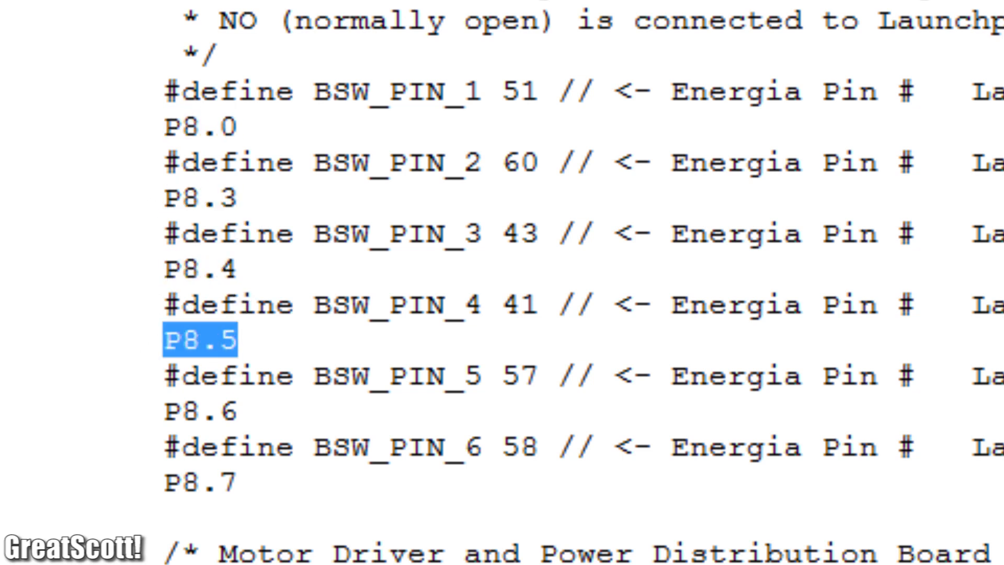
double_click(199, 481)
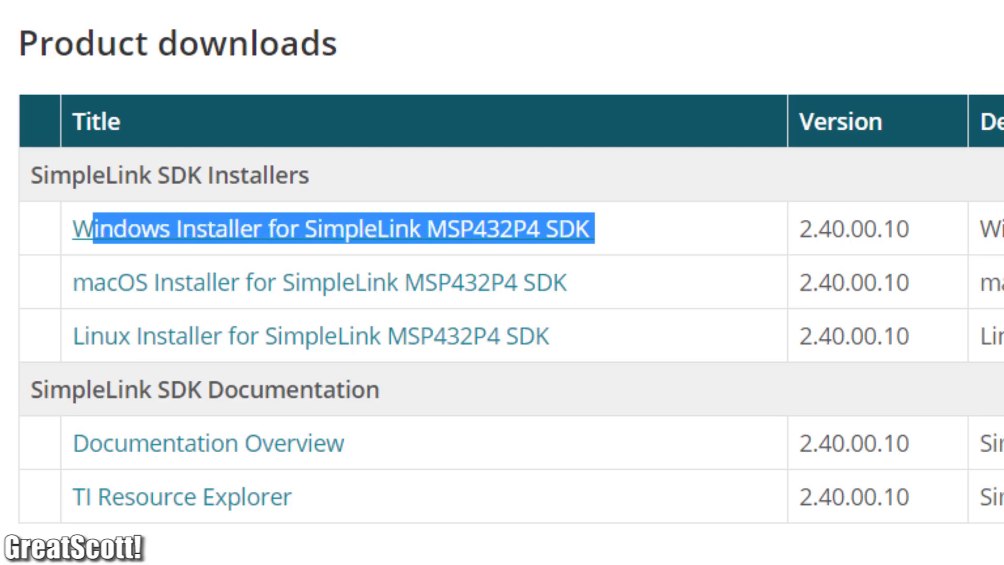
Download the SimpleLink MSP432P4 SDK Windows installer and follow Quick Start for CCS IDE
left_click(333, 229)
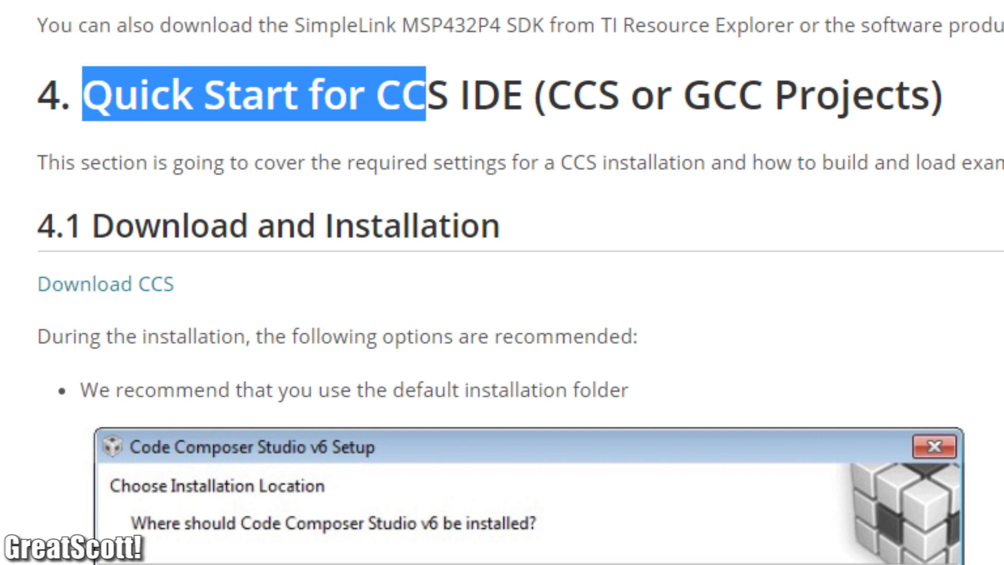
left_click_drag(416, 95, 525, 95)
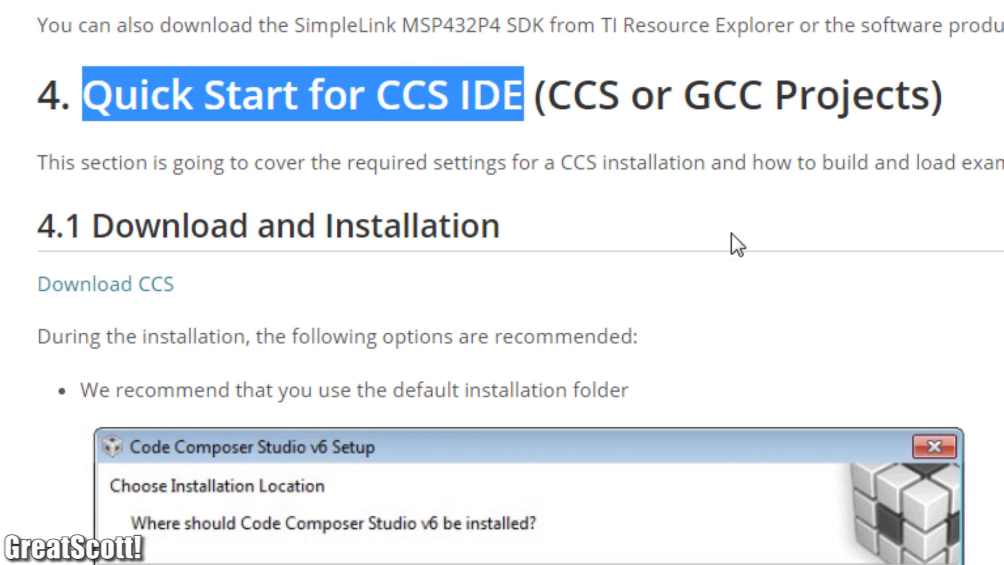
mouse_move(150, 325)
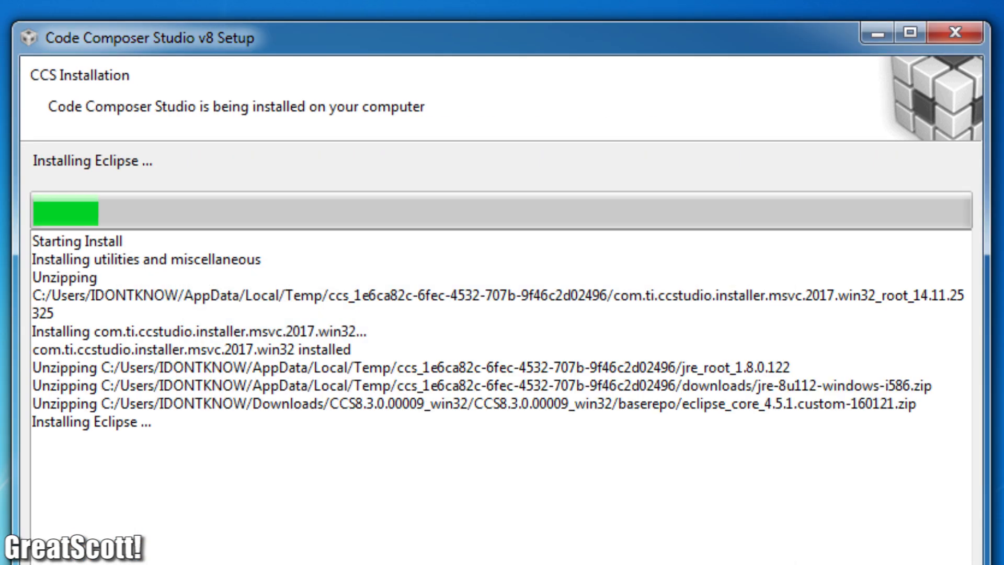
left_click(244, 55)
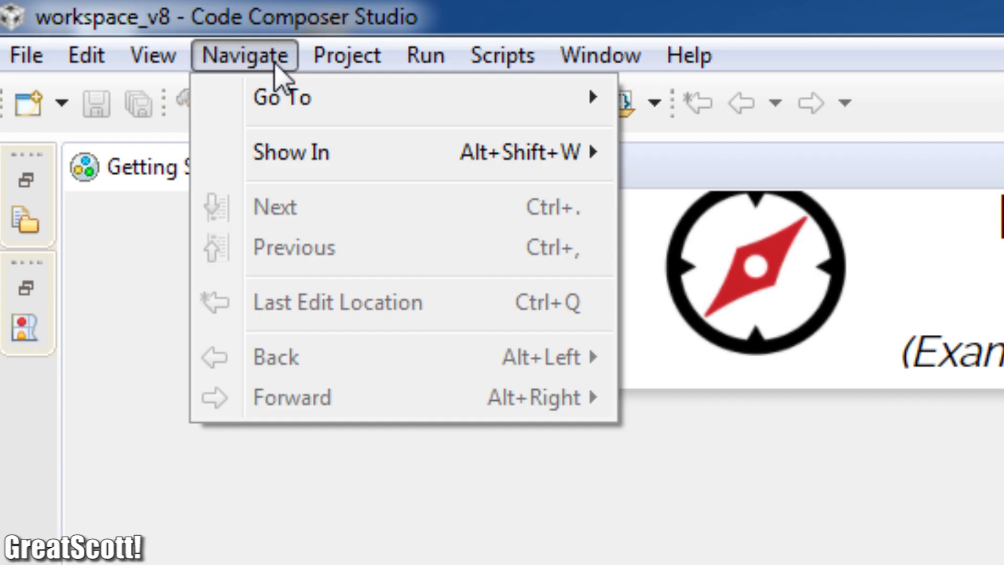
In Resource Explorer choose MSP432P401R LaunchPad Red 2.x and import the timerled CCS example
left_click(153, 54)
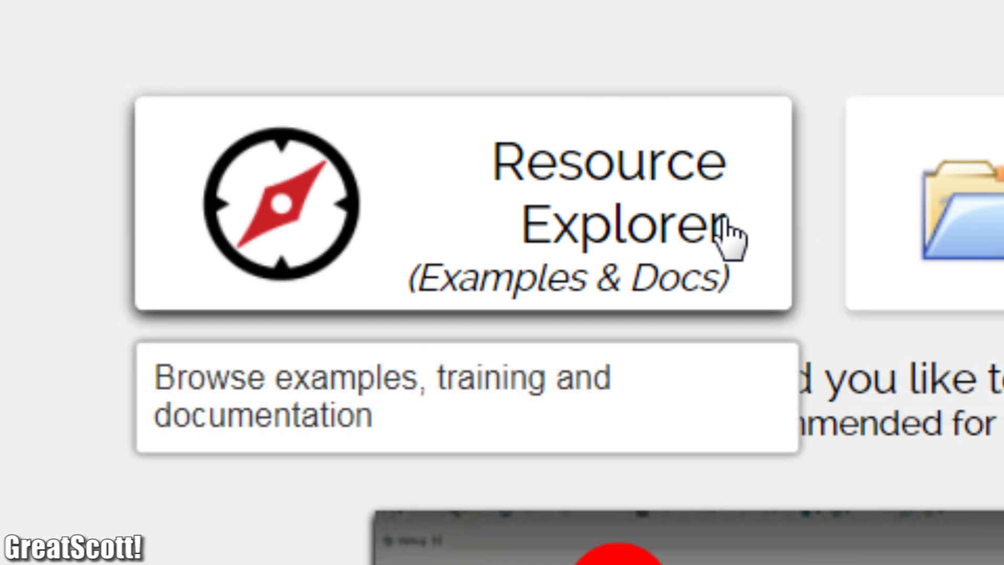
left_click(462, 205)
type("msp432")
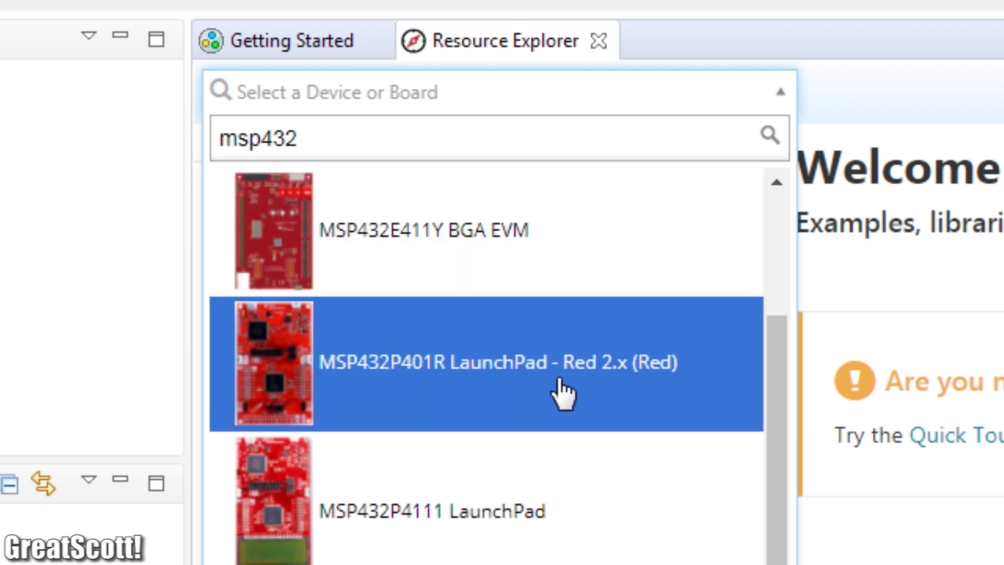
left_click(564, 364)
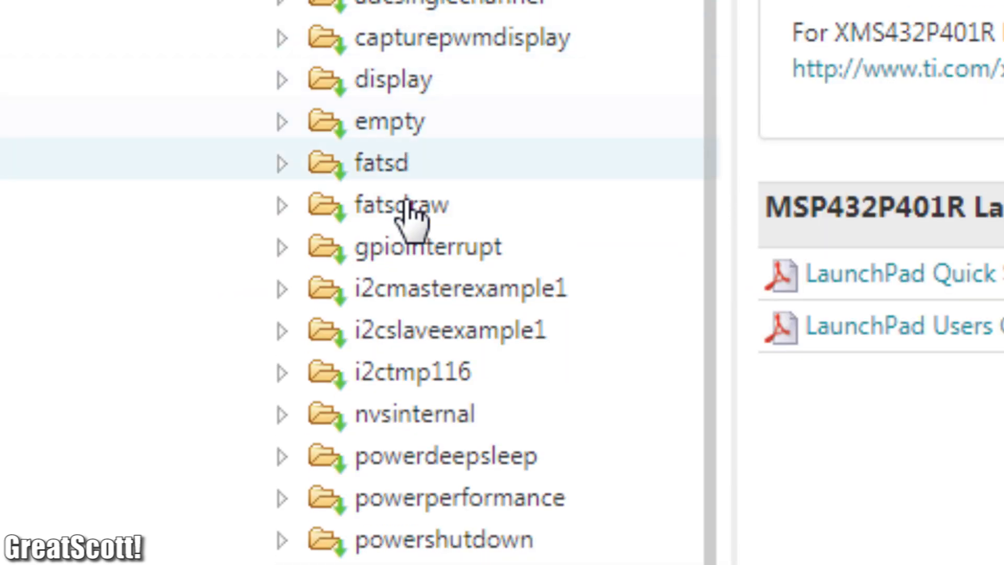
scroll("down", 3)
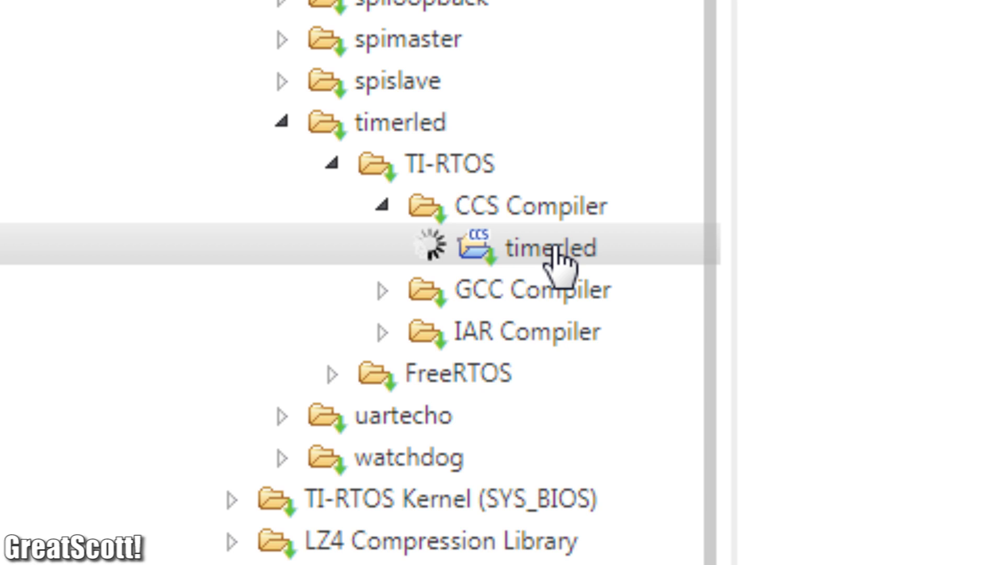
double_click(551, 249)
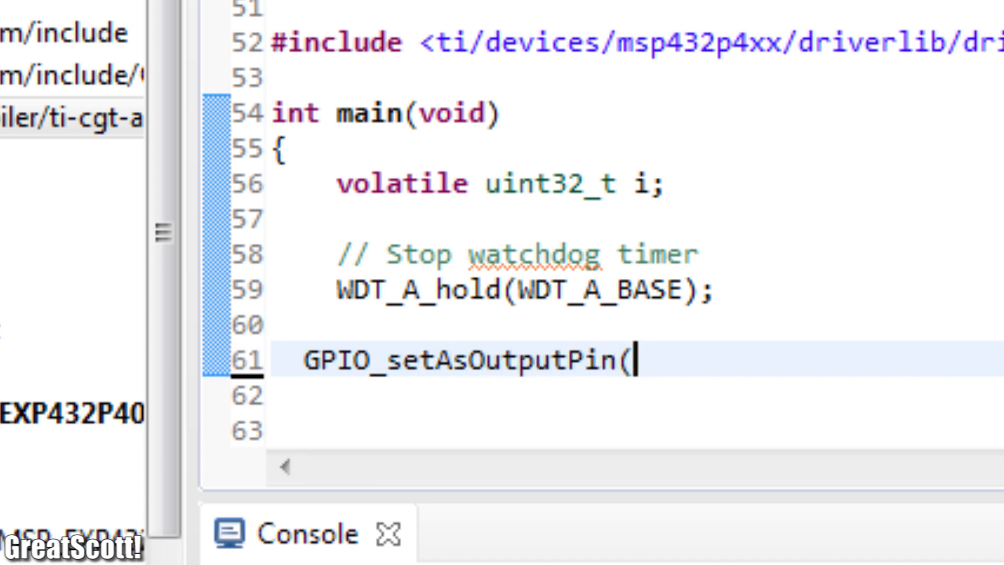
Set GPIO_PORT_P2 pin 1 as output and add a for(i=100000) delay loop in while(1)
type("GPIO_PORT_")
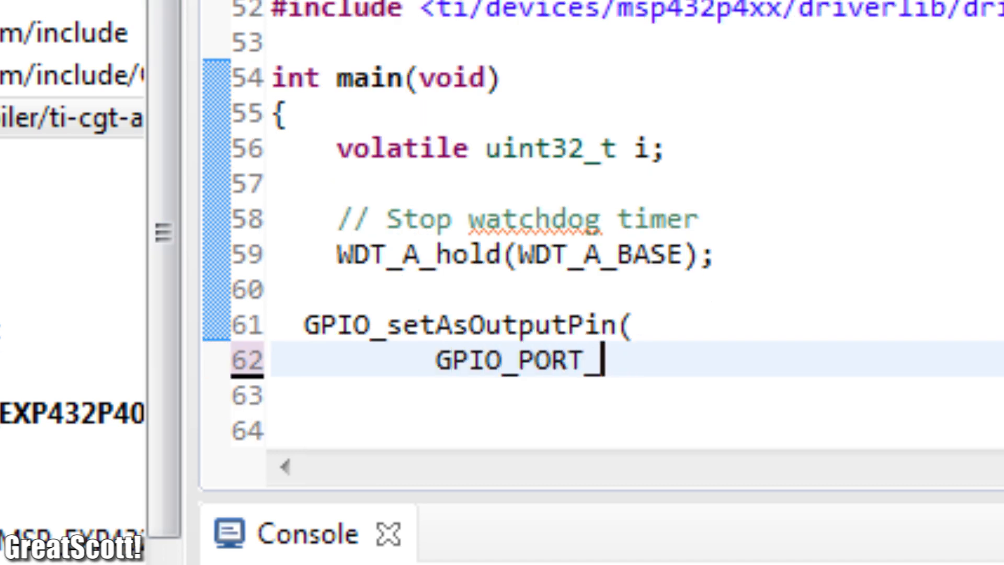
type("P2,")
type("GPIO_PIN1")
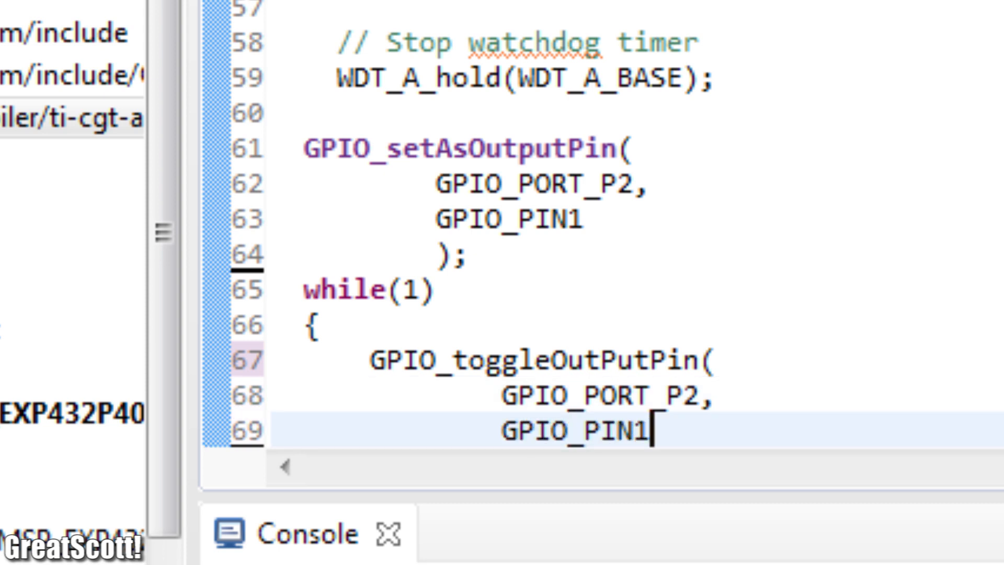
type("for (i=10000)")
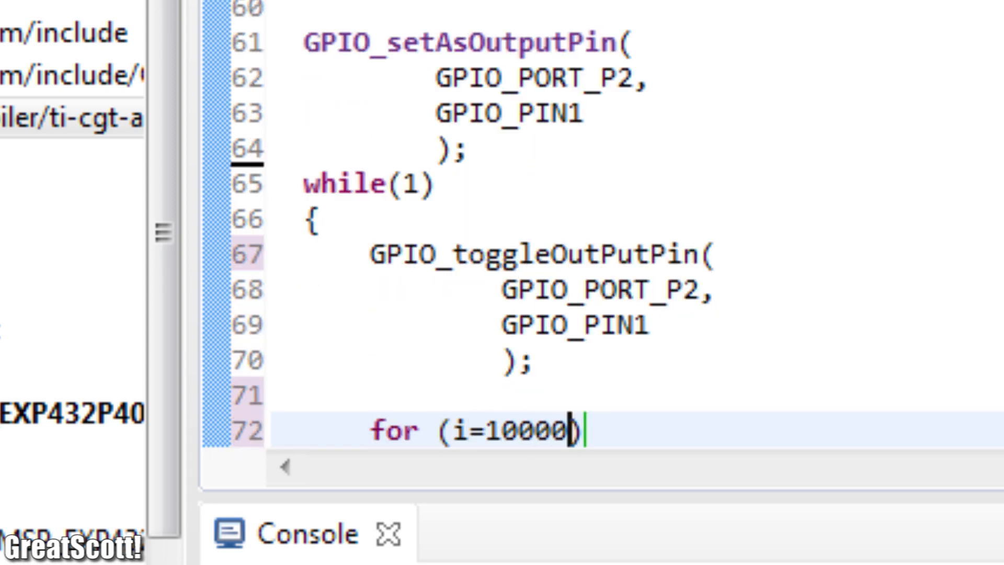
type("0; i<0; i--);")
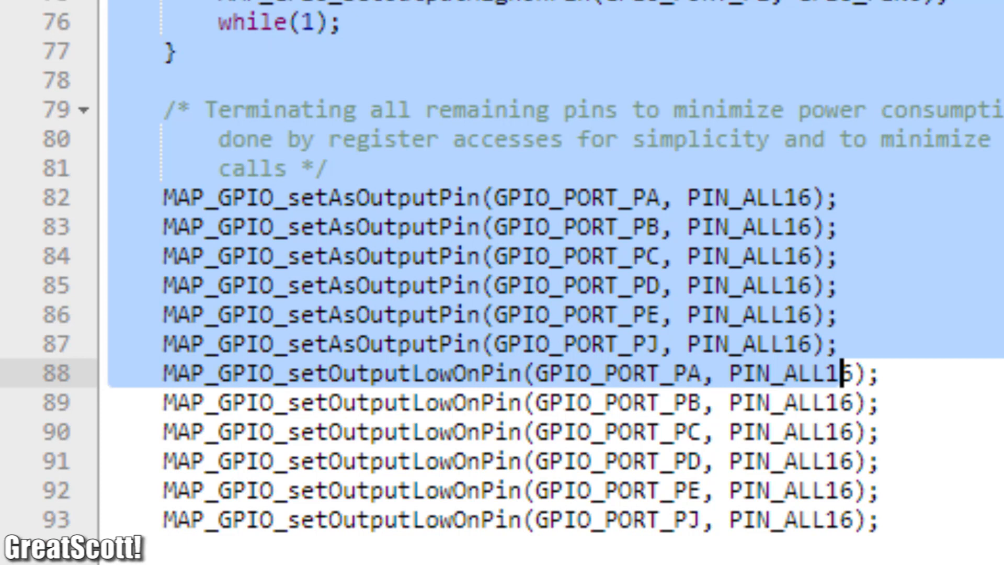
Scroll down to the P1.1 interrupt and high-side monitor code block
scroll("down", 3)
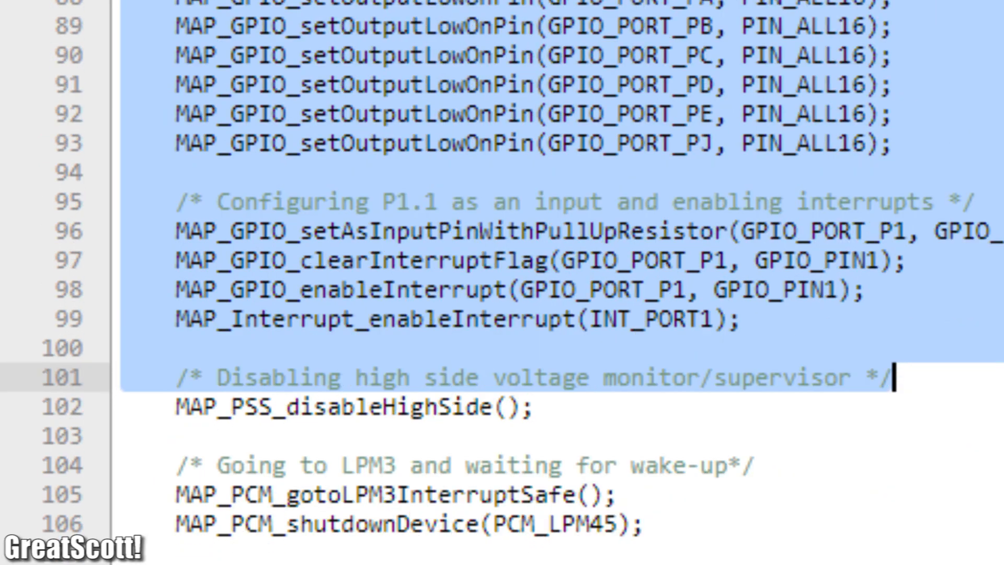